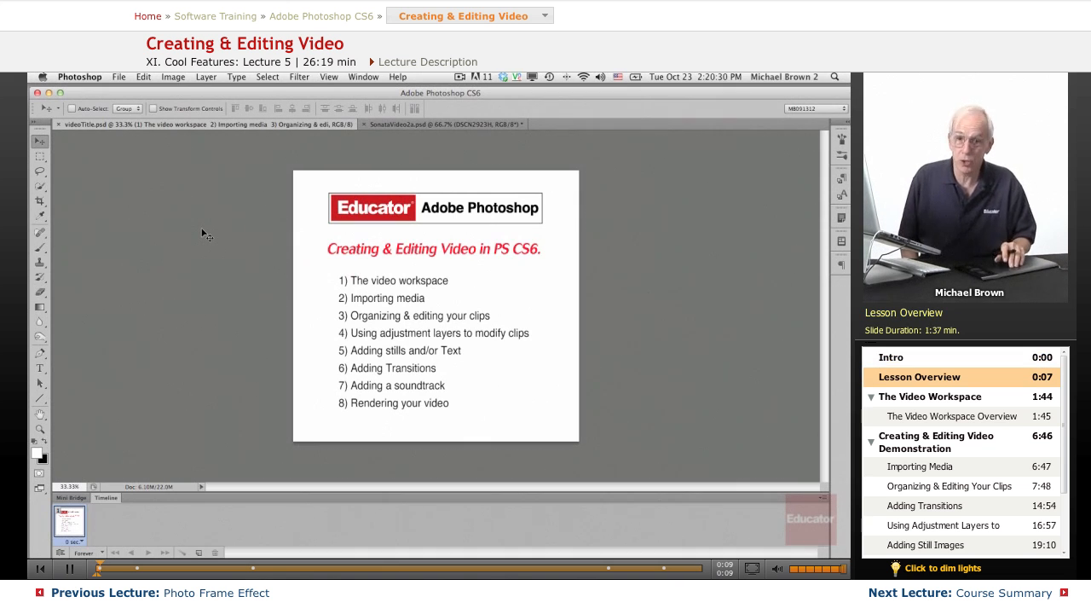
mouse_move(555, 291)
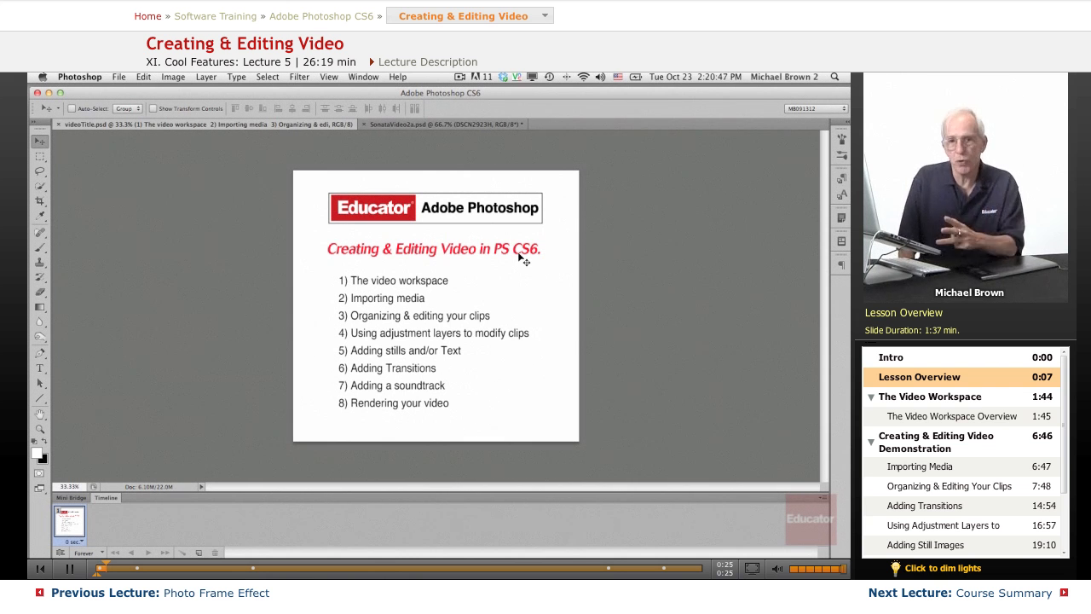
mouse_move(293, 335)
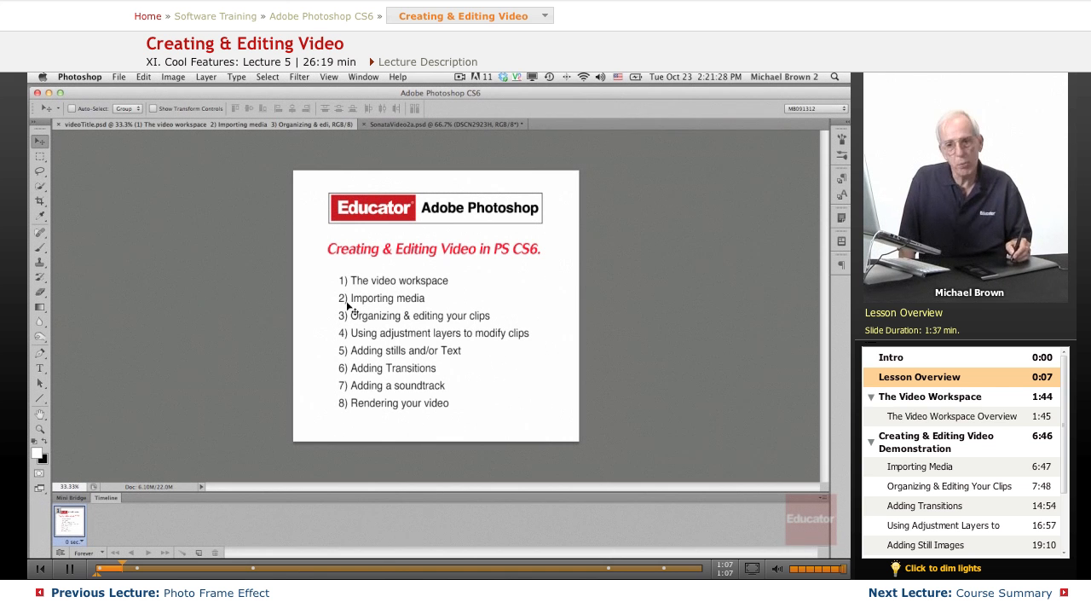
mouse_move(420, 329)
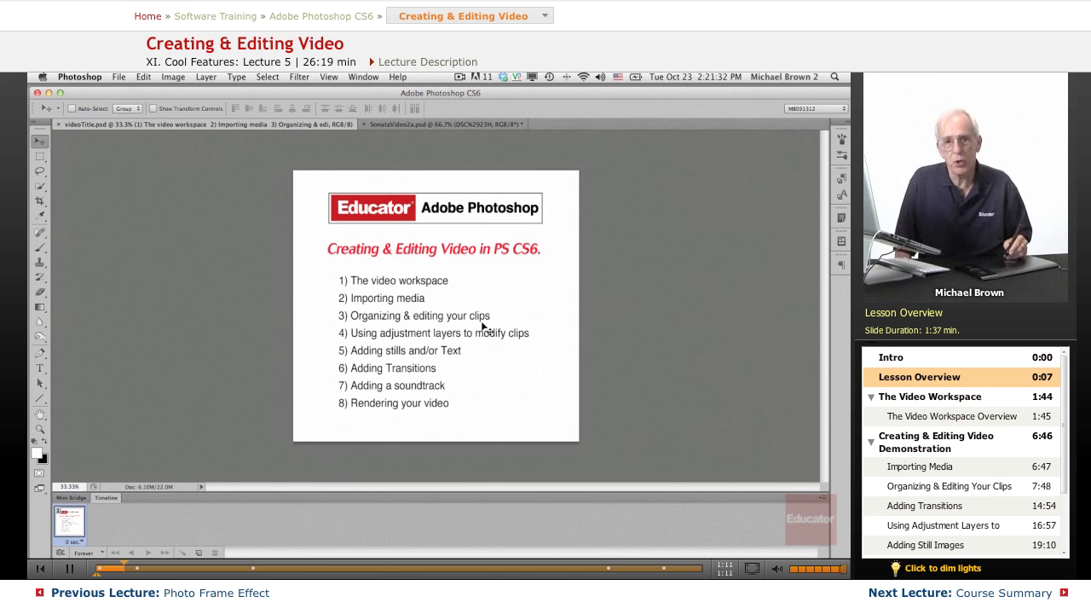
mouse_move(526, 345)
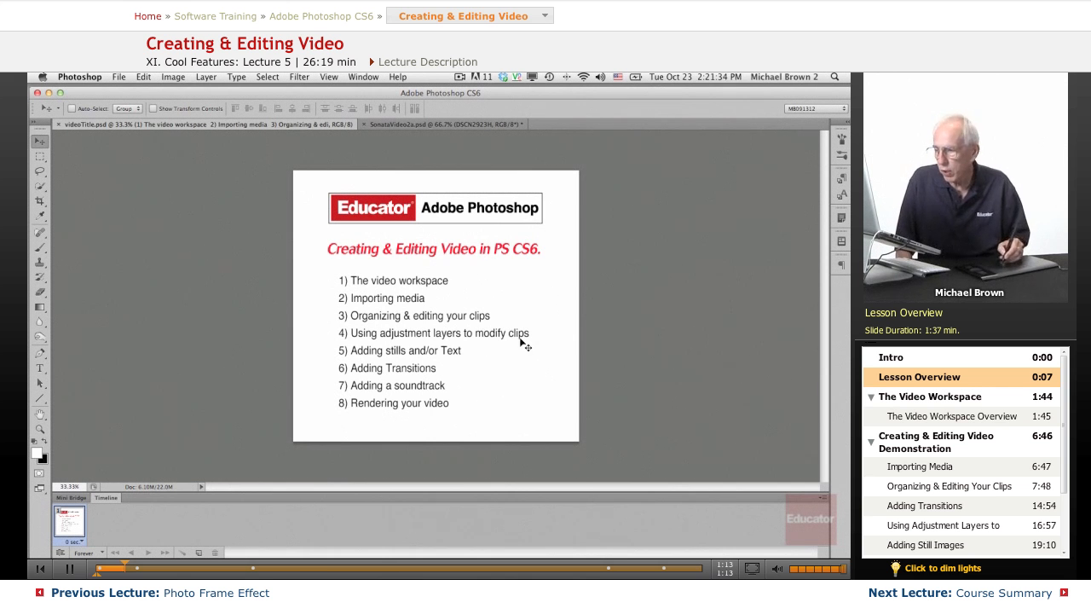
mouse_move(338, 314)
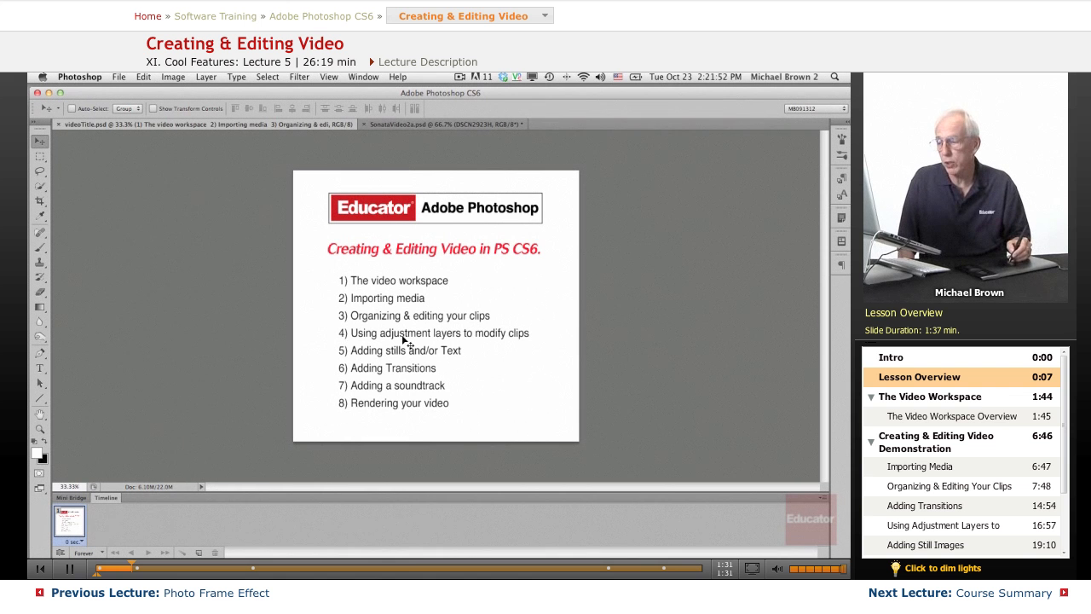
mouse_move(331, 340)
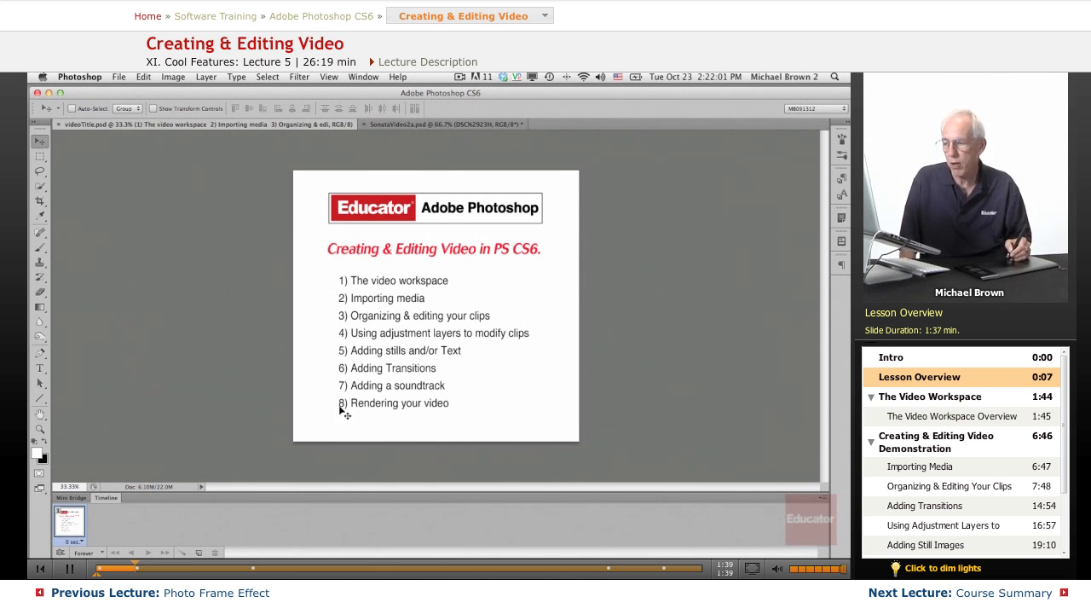
mouse_move(344, 399)
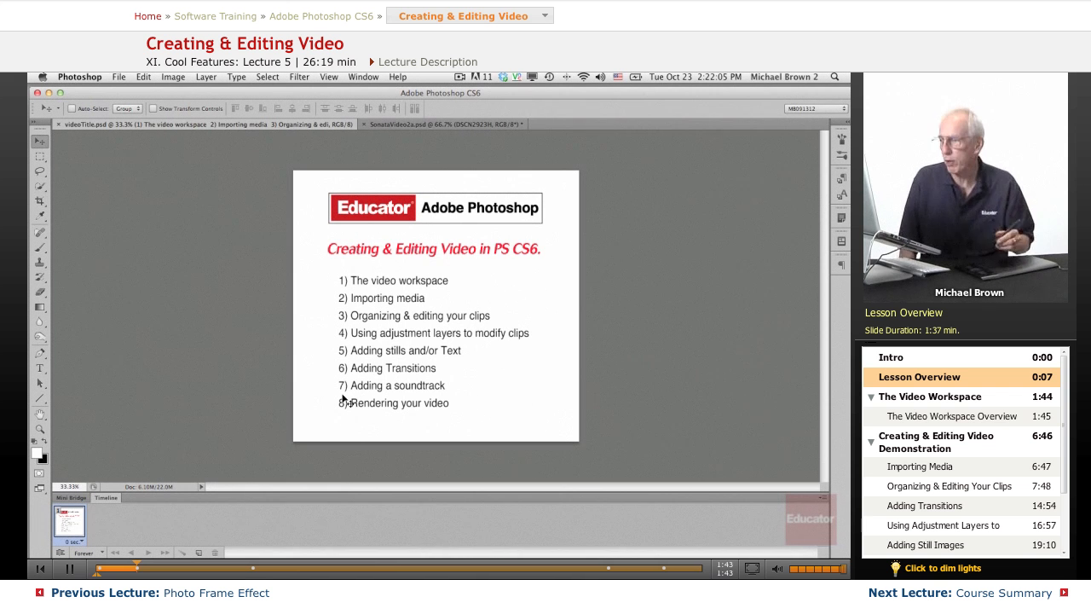
Step: Create a new blank 1280×720 document and give it its own video timeline
left_click(953, 416)
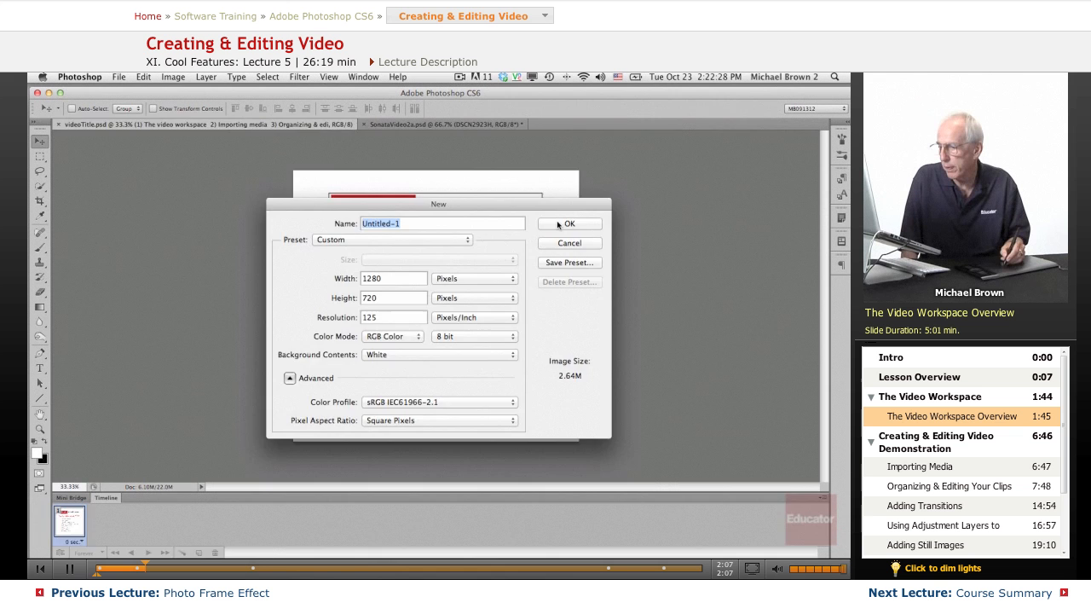
left_click(569, 223)
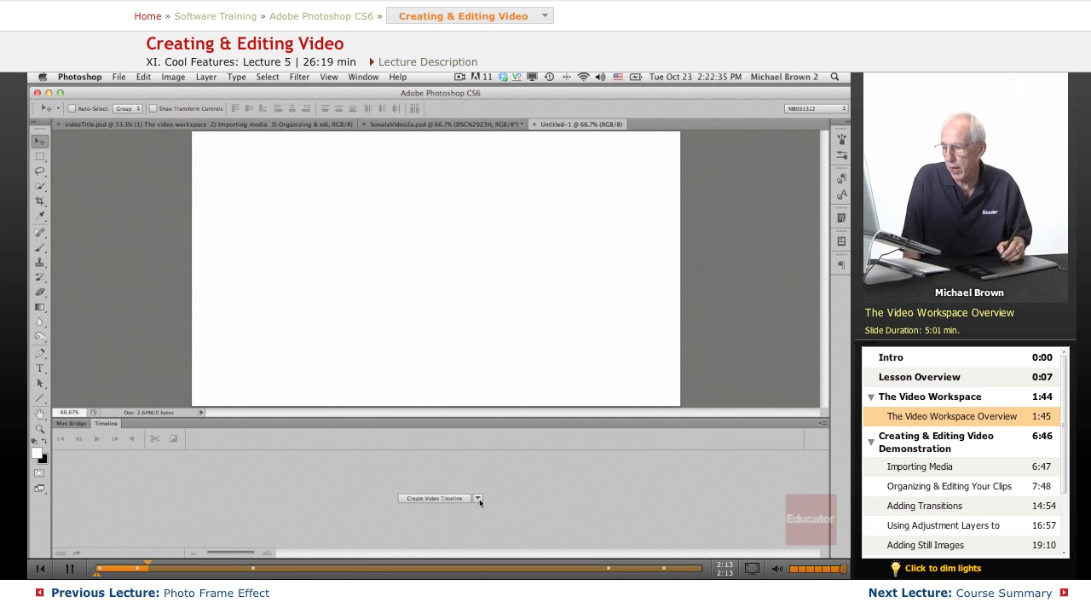
left_click(436, 498)
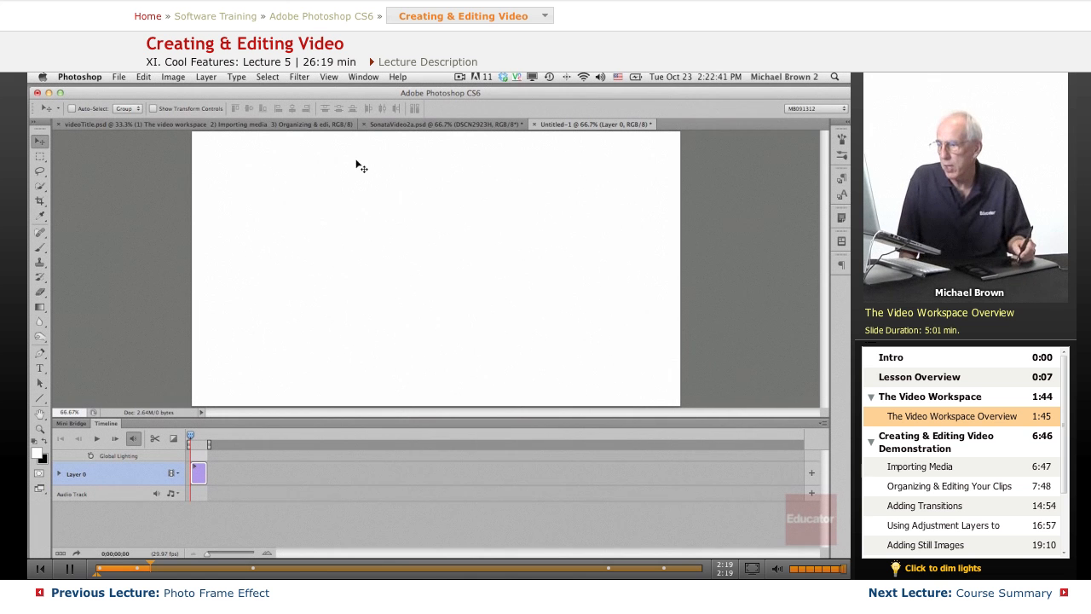
mouse_move(414, 142)
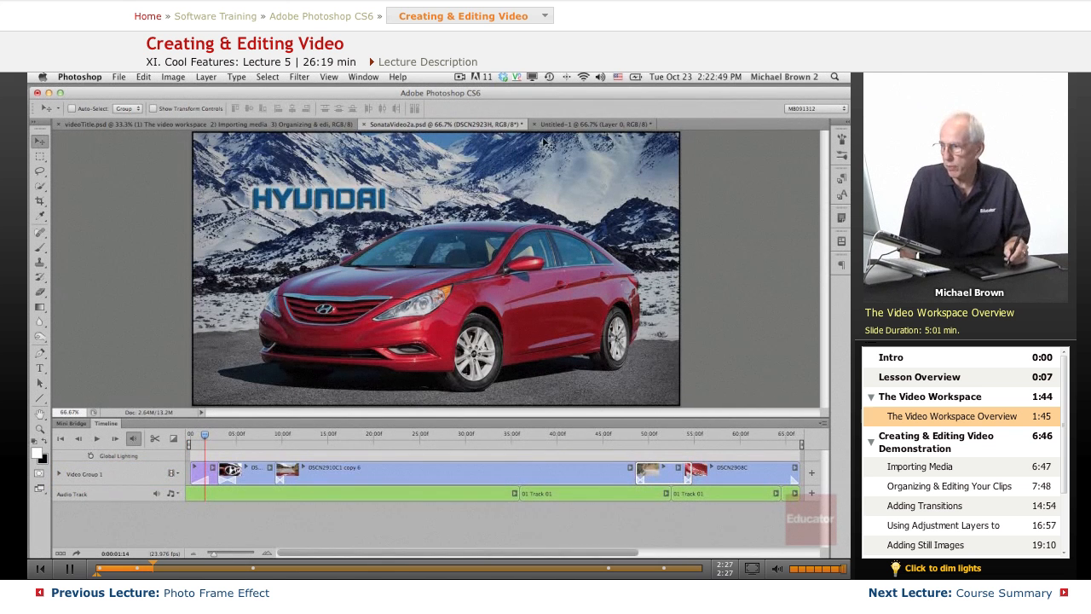
Step: Return to the SonataVideo2a project and request conversion of its video timeline to a frame animation
left_click(592, 123)
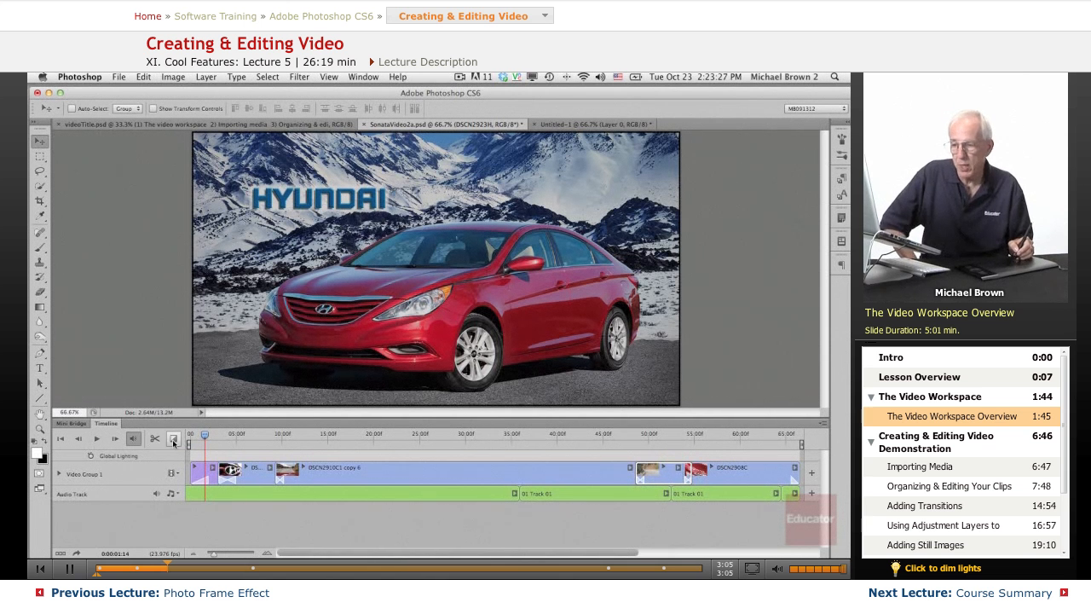
left_click(173, 439)
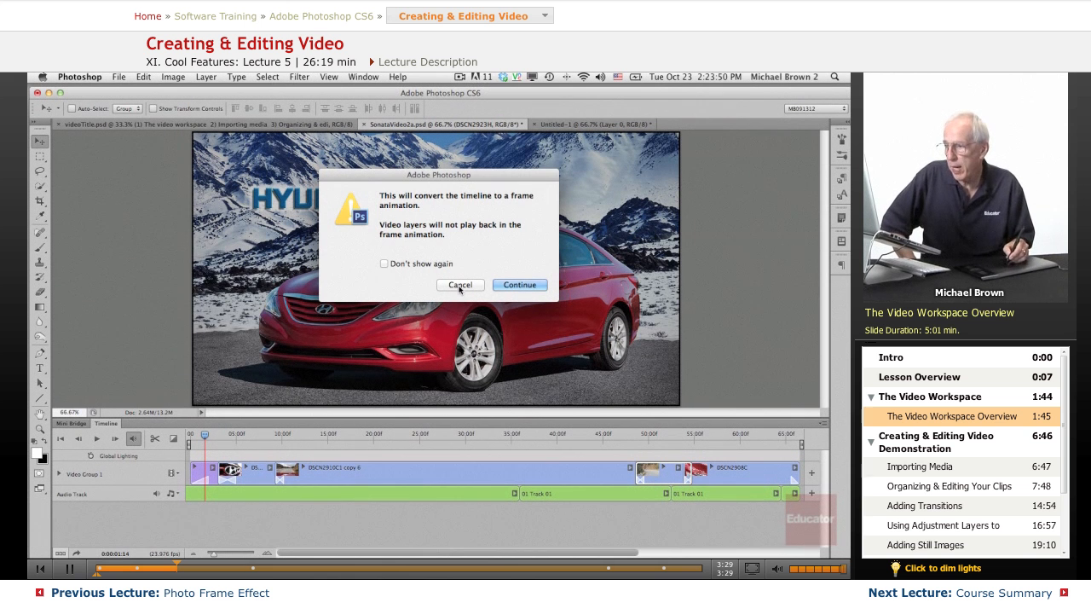
Step: Cancel the conversion and reveal Video Group 1's clips and adjustment layers in the Layers panel
left_click(460, 285)
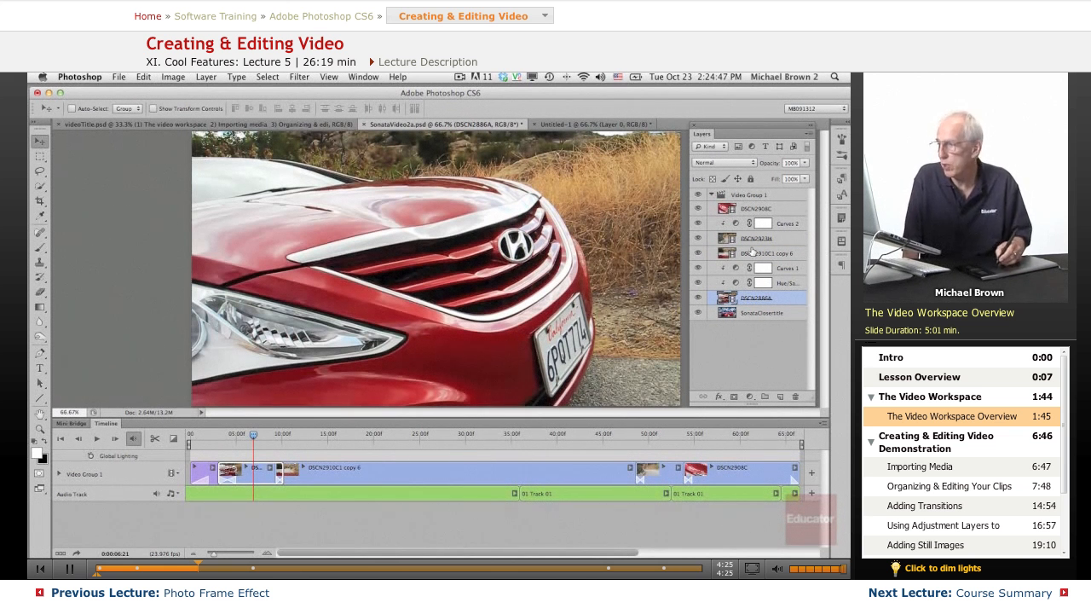
left_click(755, 398)
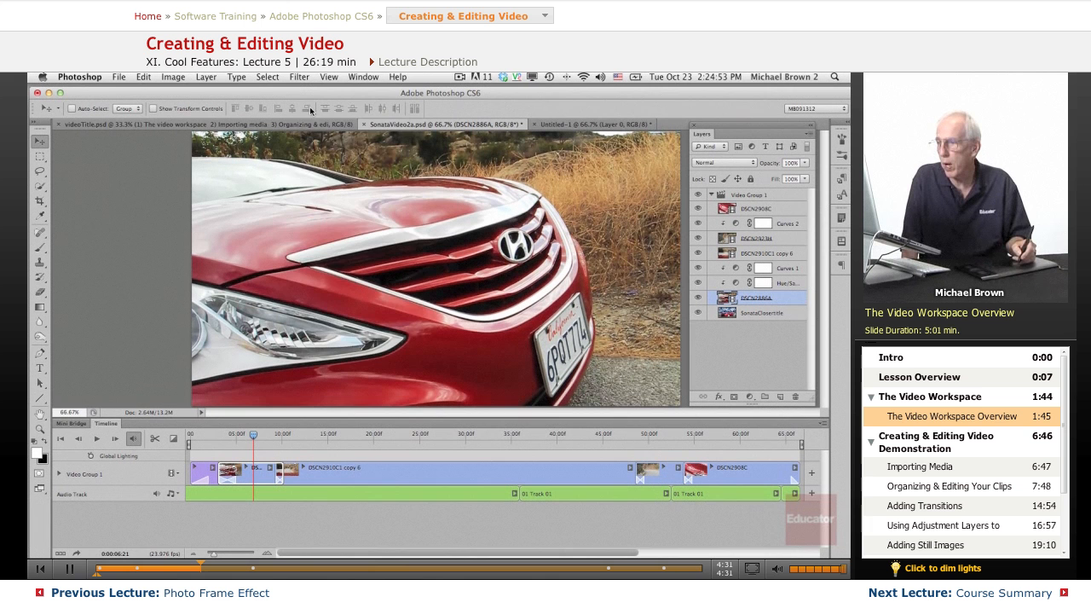
left_click(298, 77)
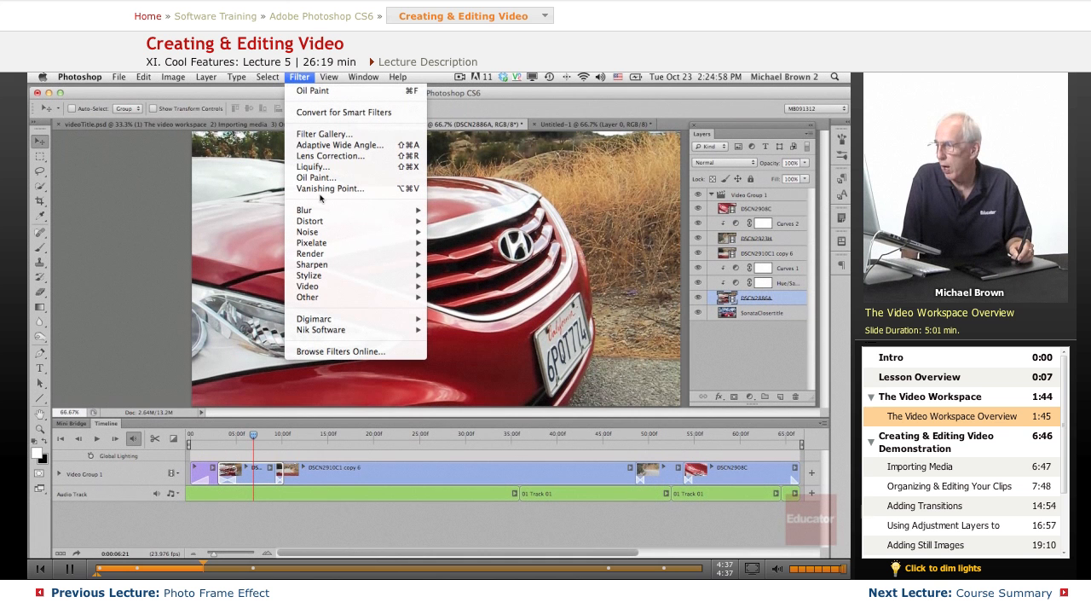
mouse_move(329, 189)
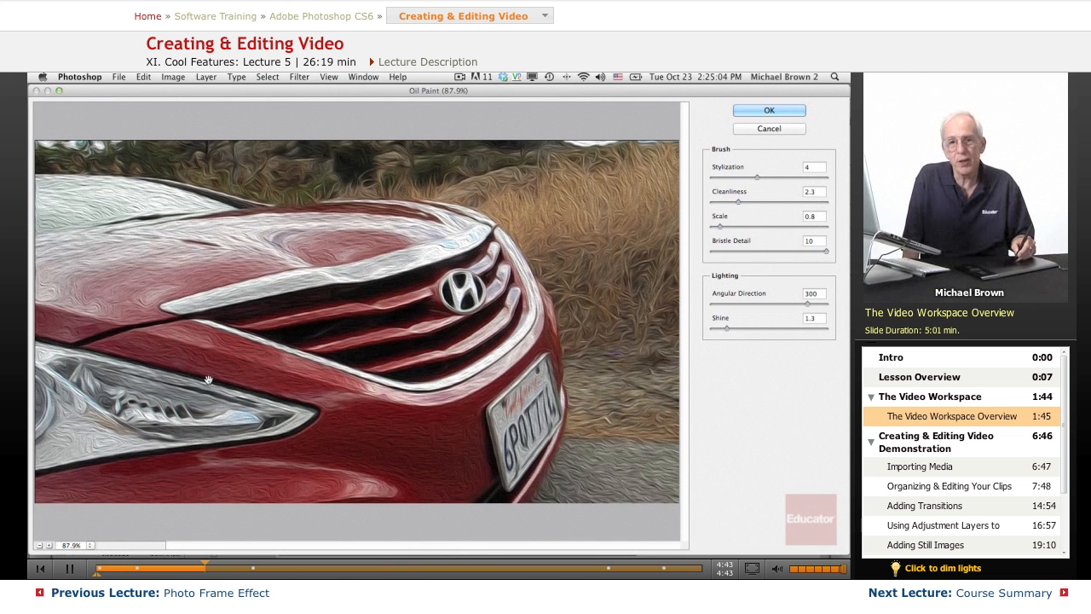
left_click(769, 110)
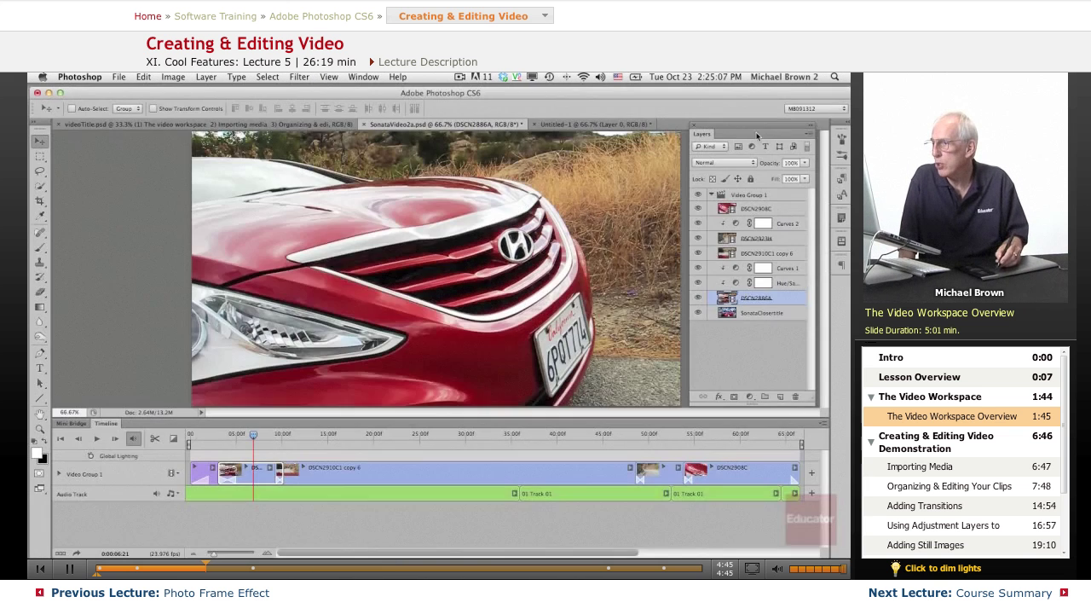
left_click(118, 77)
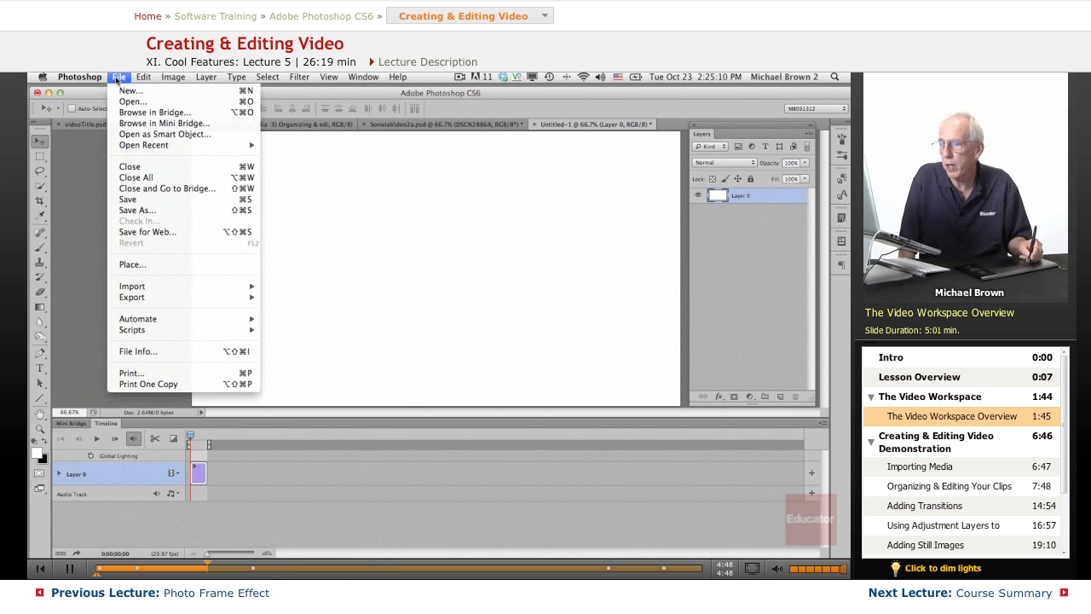
Step: Open the SonataClips folder from the desktop in Finder and select OilPaintFilterClip.mp4
left_click(118, 77)
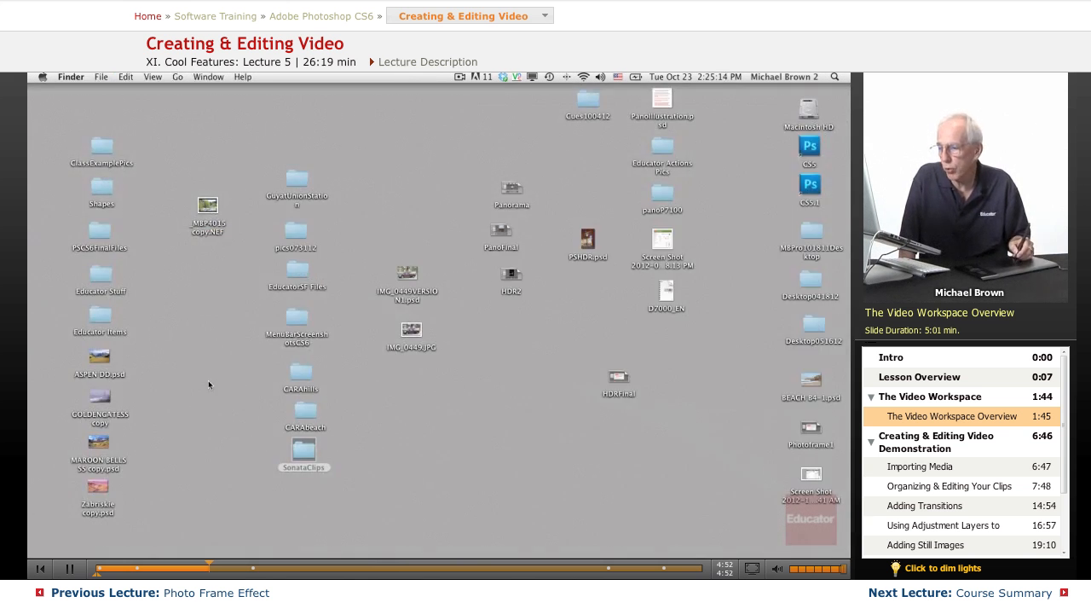
left_click(302, 451)
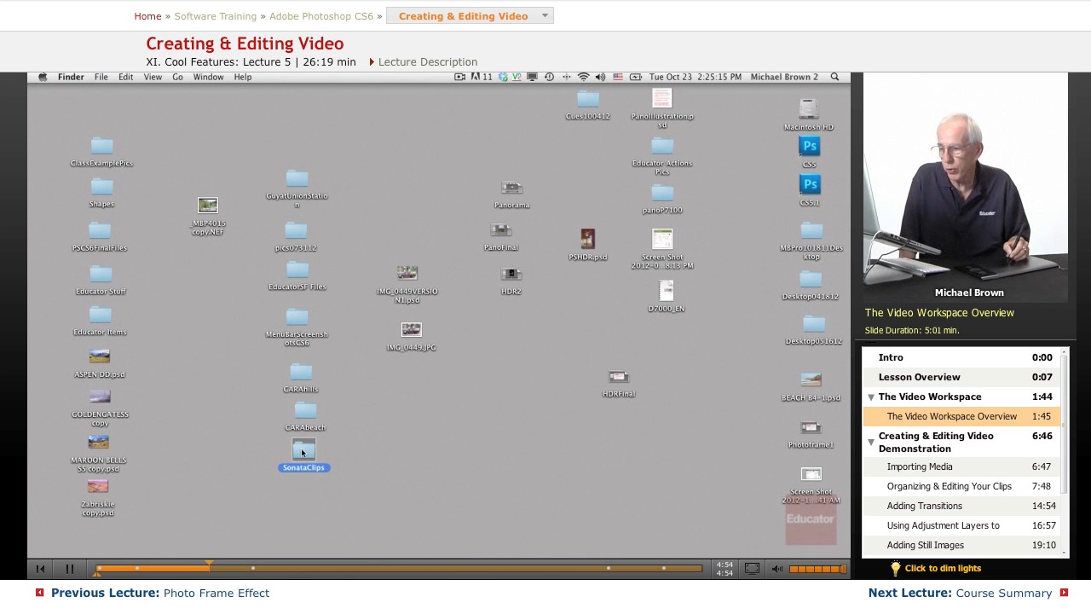
double_click(304, 451)
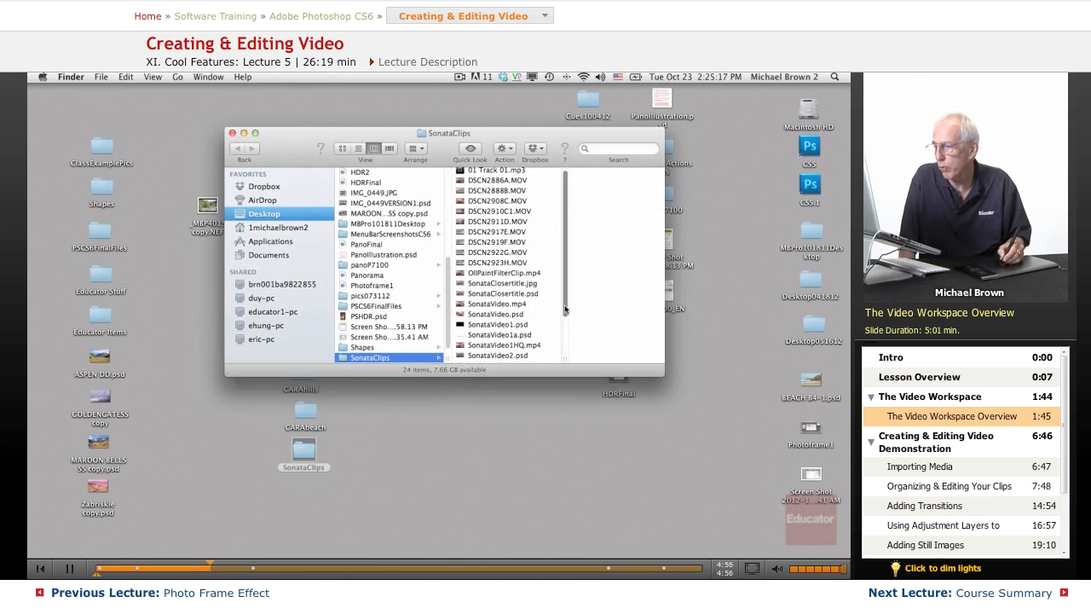
scroll("down", 3)
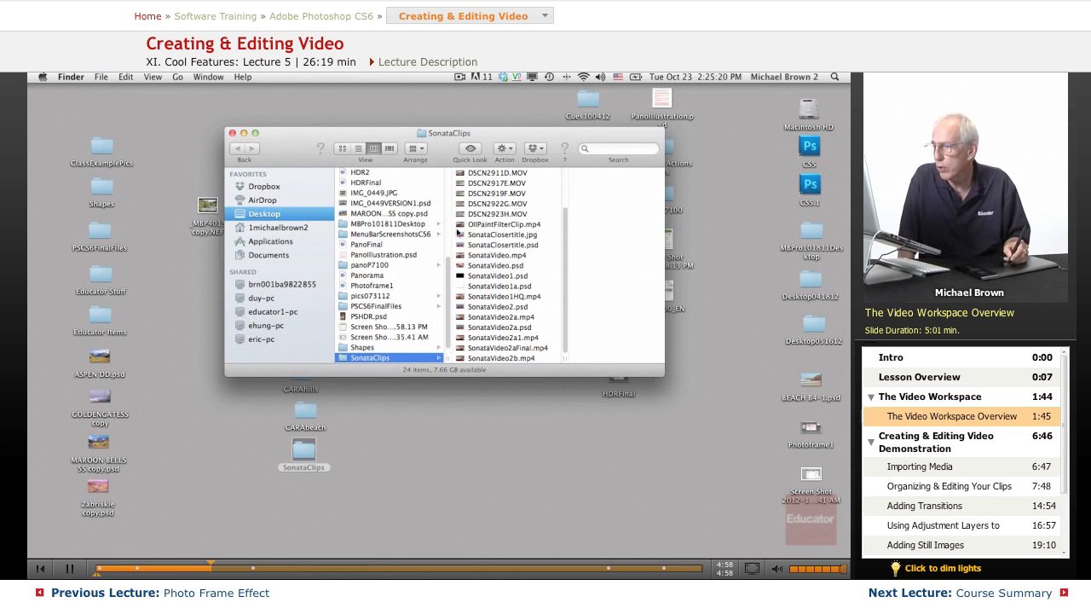
left_click(486, 224)
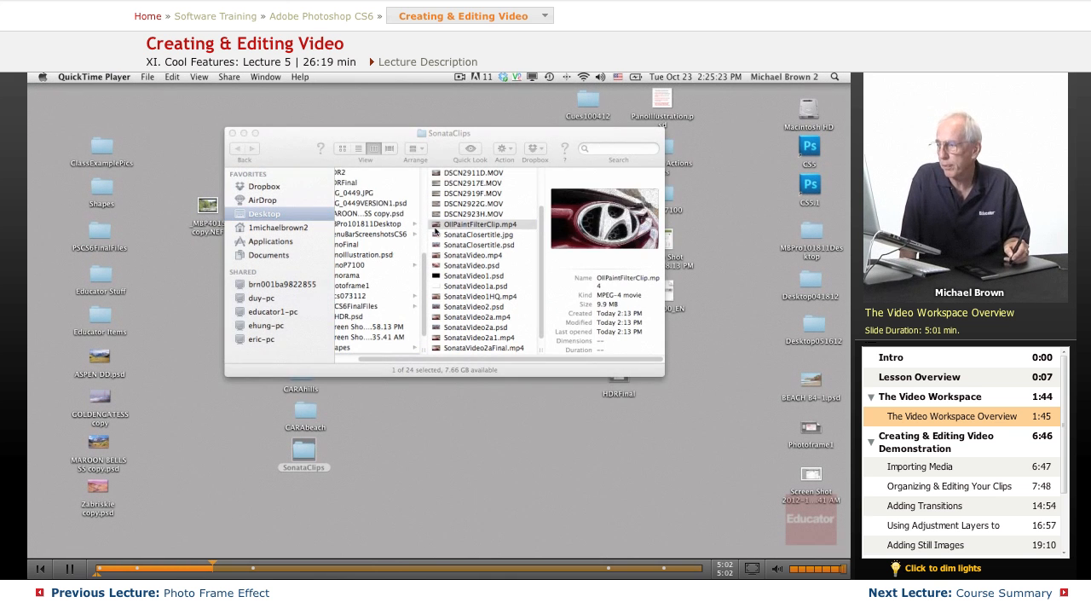
Step: Play OilPaintFilterClip.mp4 in QuickTime Player to view the oil-painted grille
double_click(482, 224)
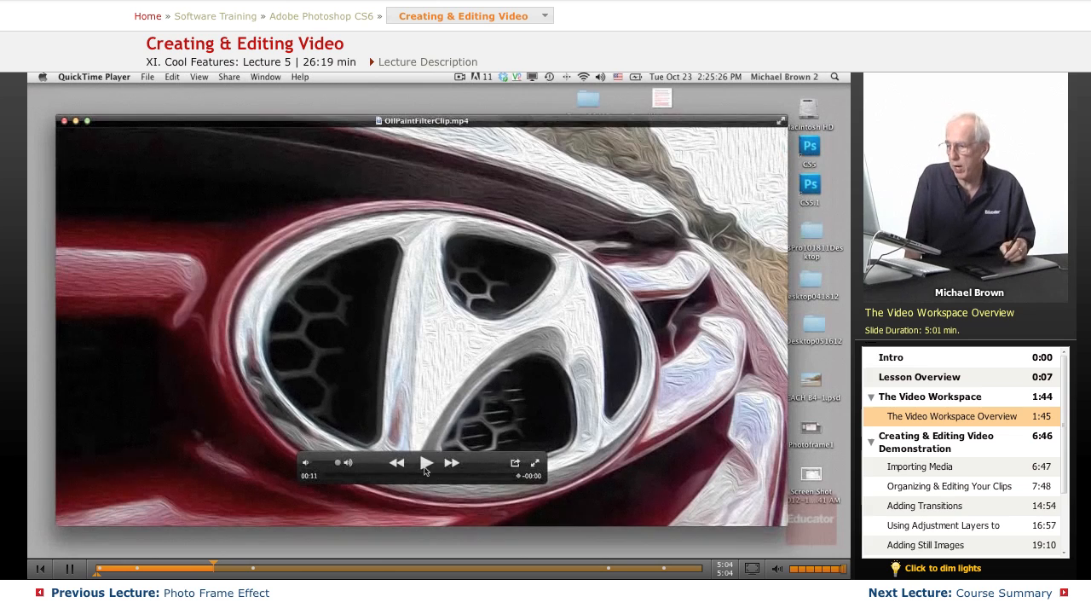
left_click(425, 462)
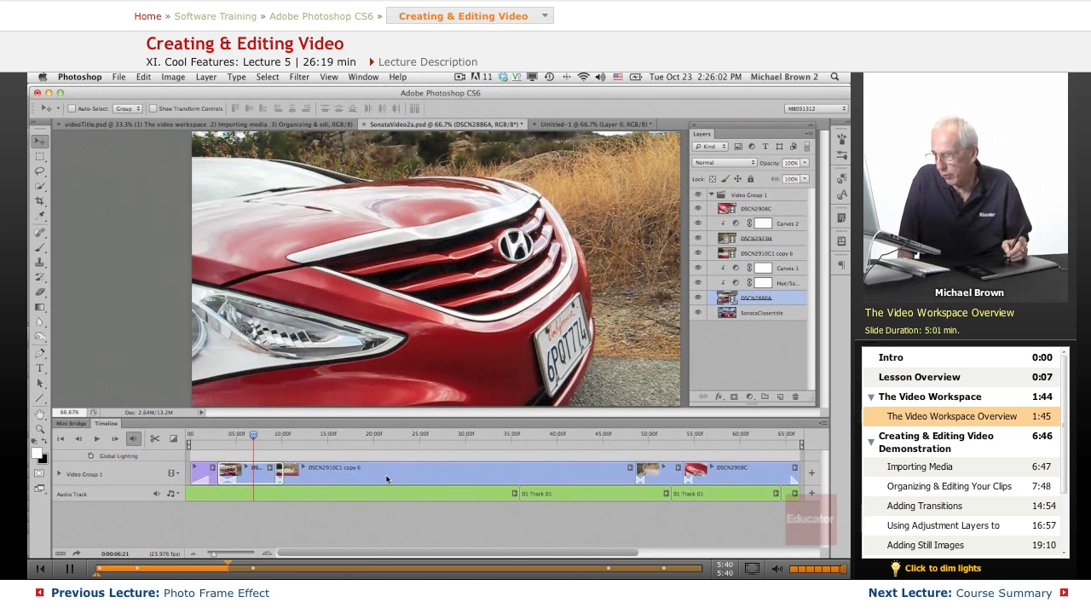
mouse_move(455, 488)
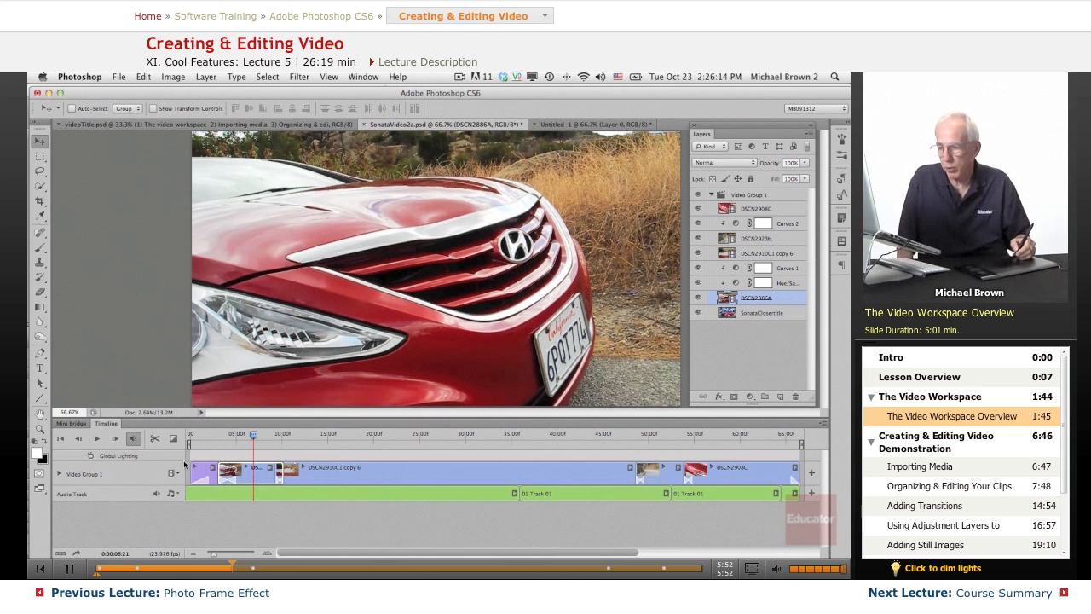
mouse_move(195, 339)
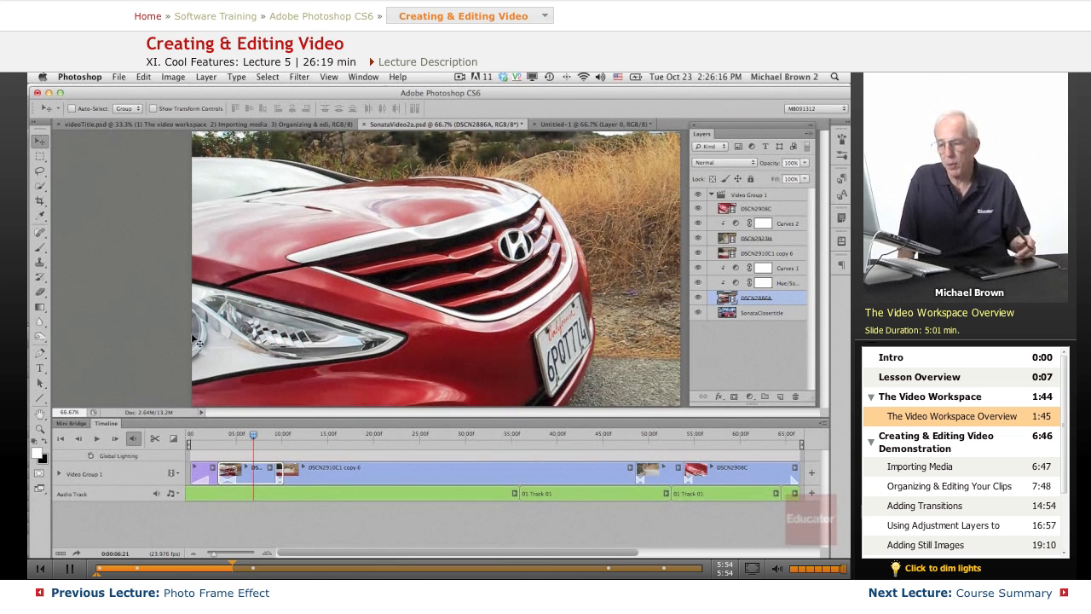